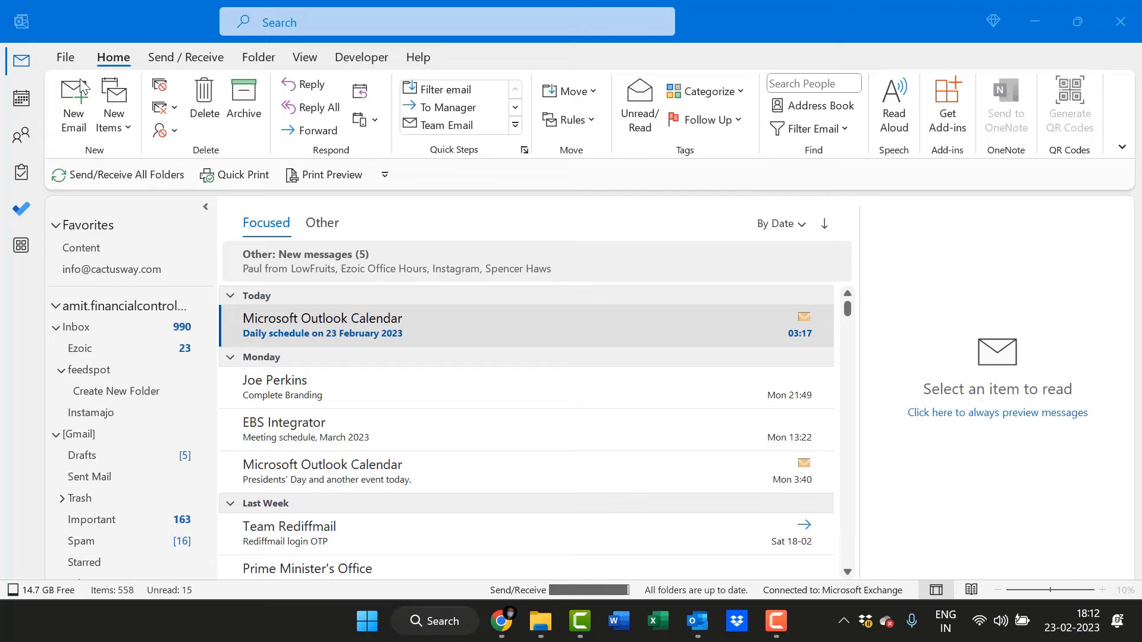
{"action": "mouse_move", "coordinate": [96, 137]}
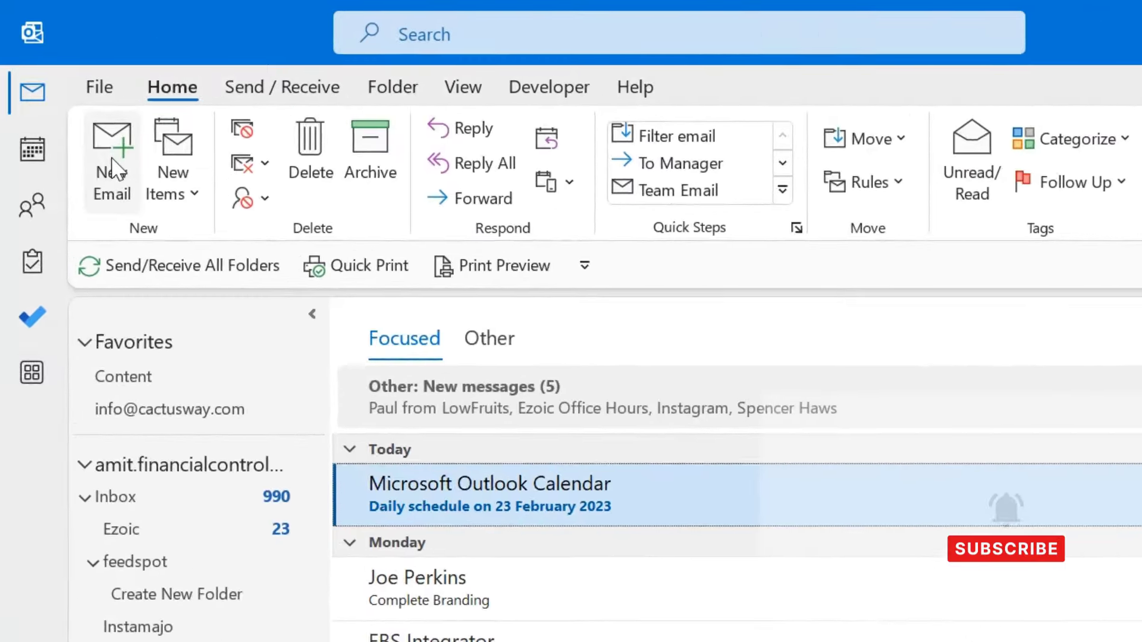
Start a new blank email message from the Home ribbon.
{"action": "left_click", "coordinate": [112, 158]}
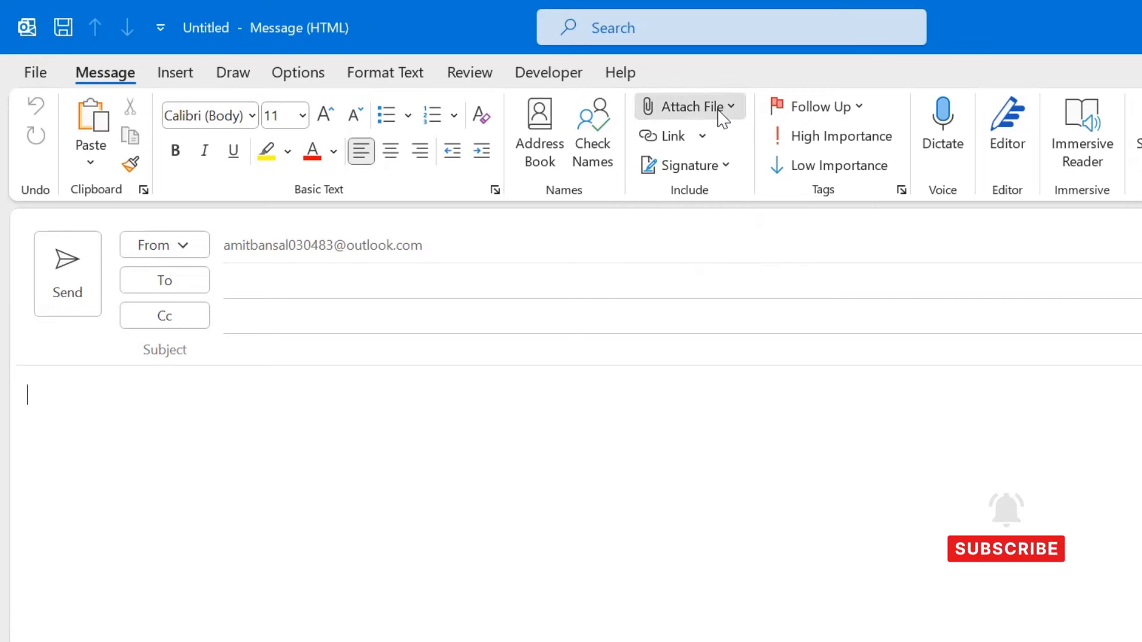
Attach Renee.pdf (792 KB) to the message from the Recent Items list.
{"action": "left_click", "coordinate": [687, 106]}
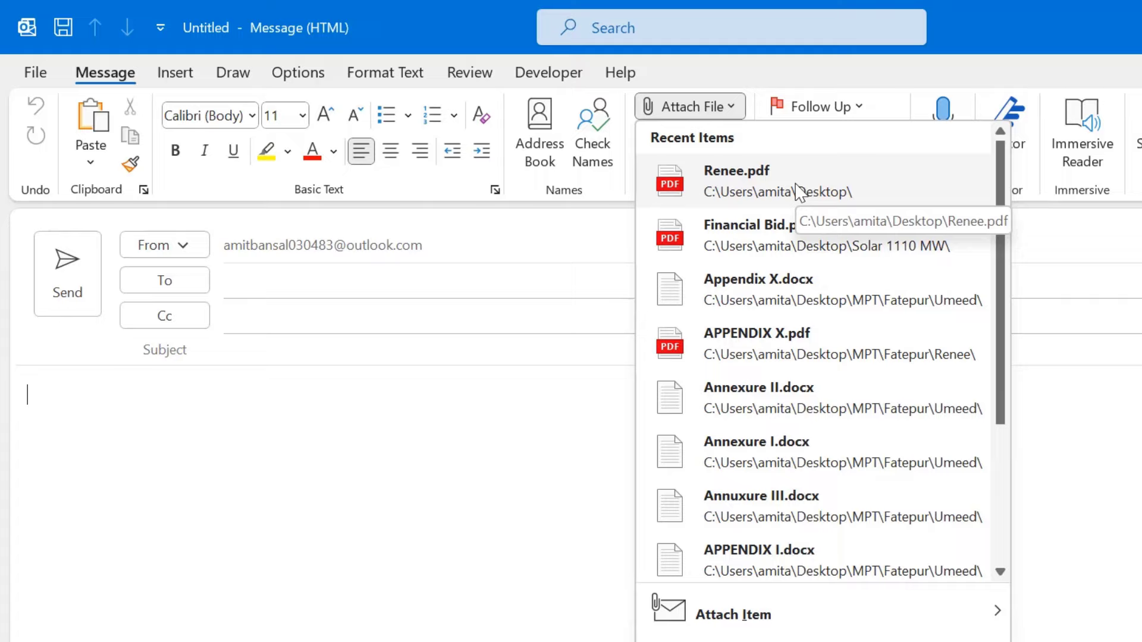
{"action": "left_click", "coordinate": [735, 181]}
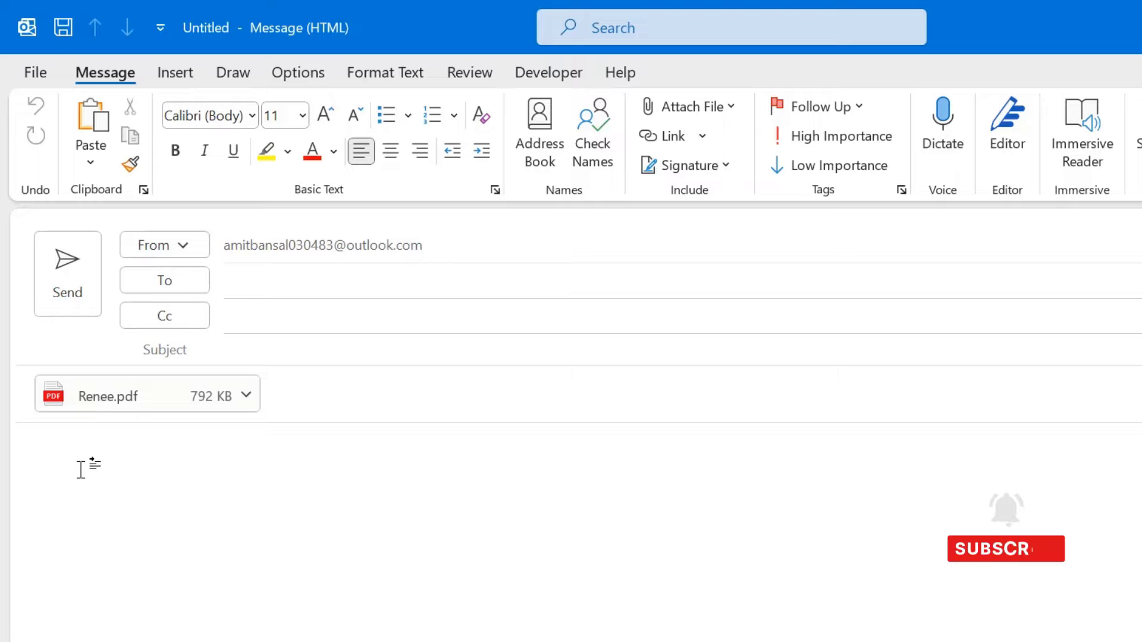
{"action": "mouse_move", "coordinate": [182, 485]}
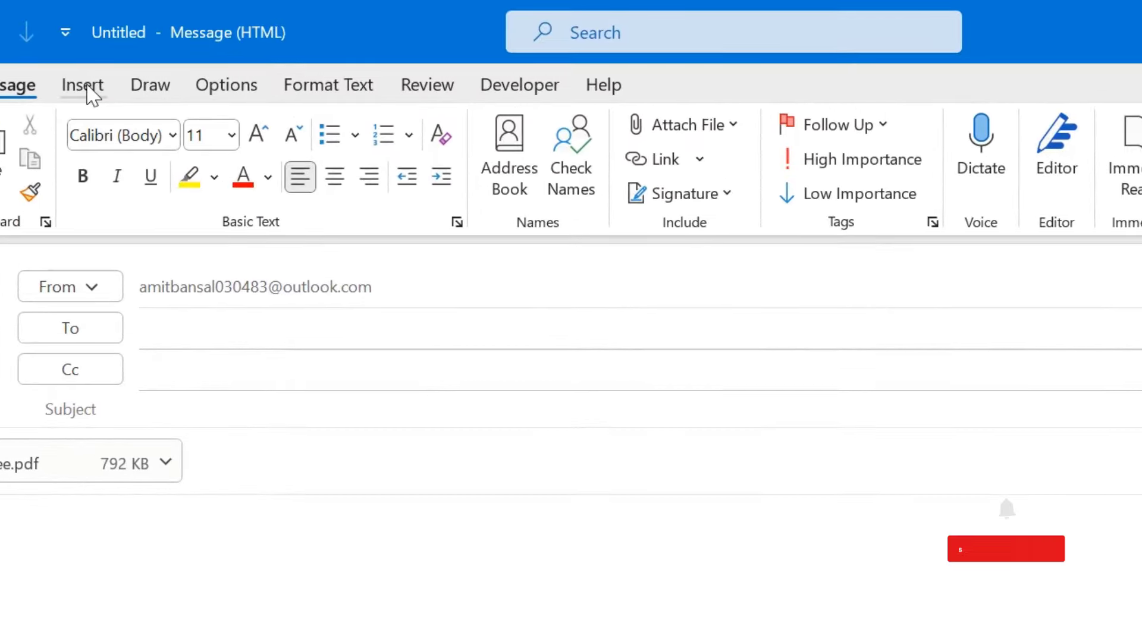
Insert a new Adobe Acrobat Document object into the message body, bringing up the PDF picker.
{"action": "left_click", "coordinate": [82, 85]}
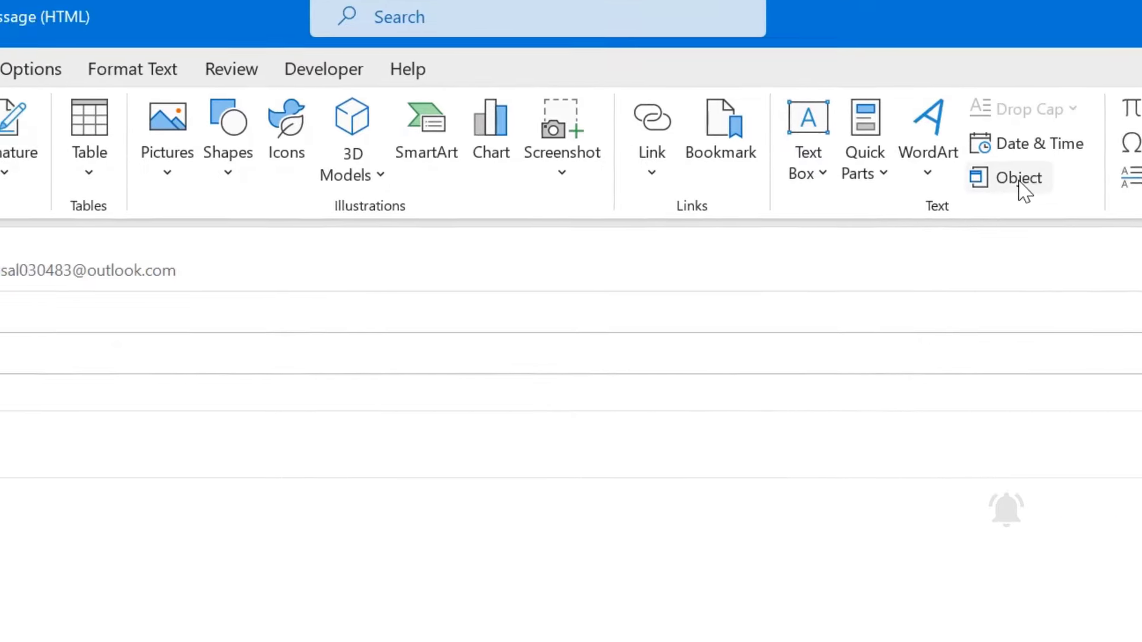
{"action": "left_click", "coordinate": [1019, 178]}
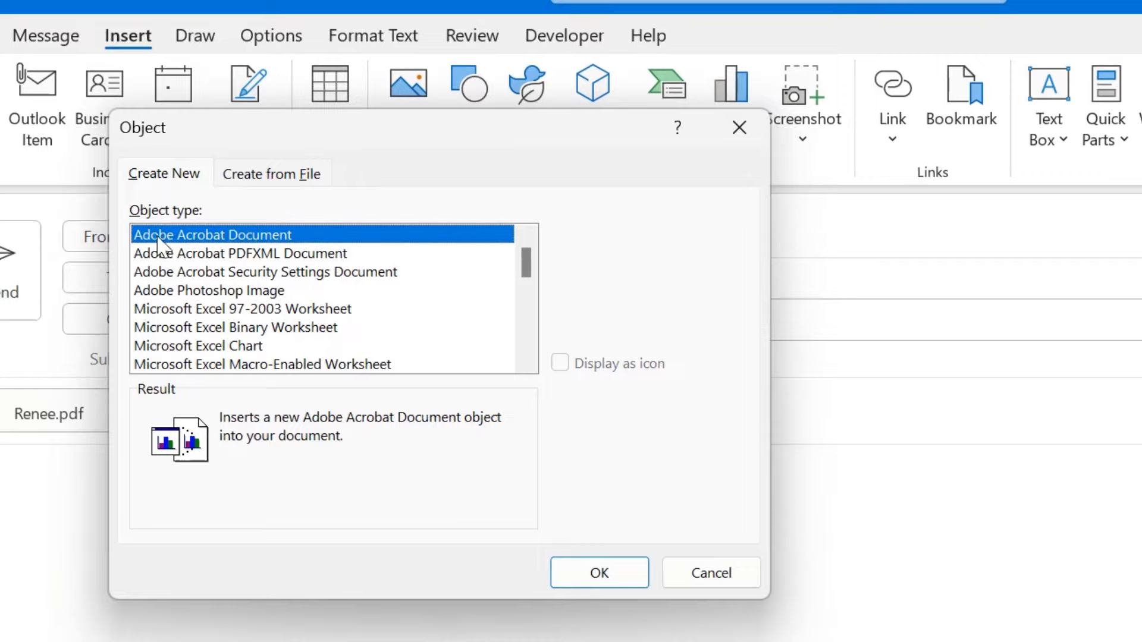
{"action": "mouse_move", "coordinate": [314, 247]}
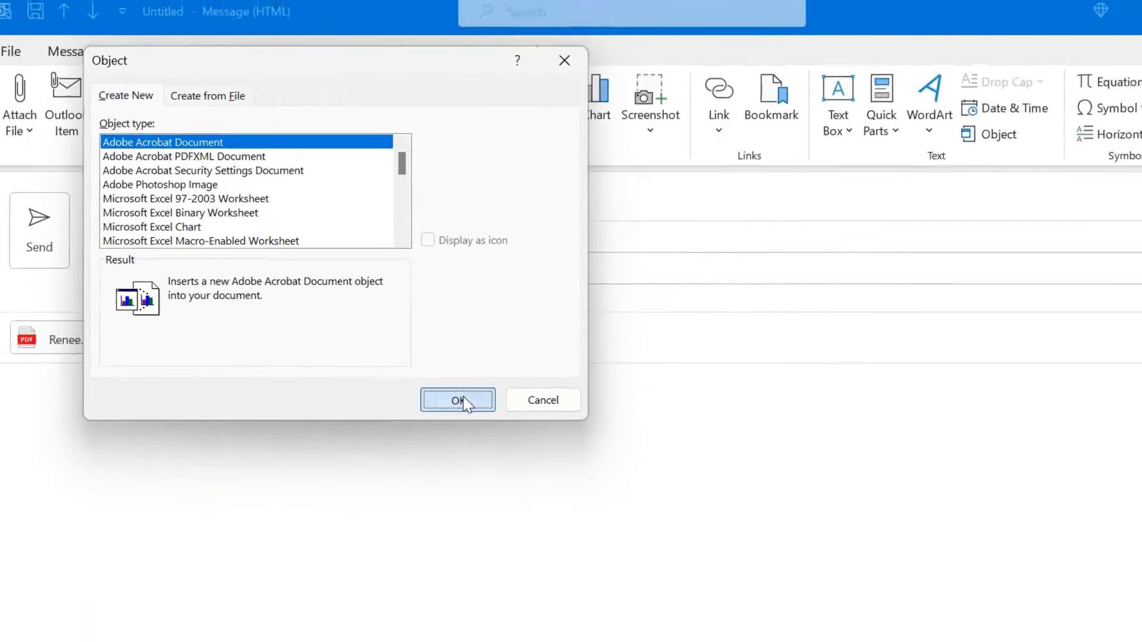
{"action": "left_click", "coordinate": [457, 399]}
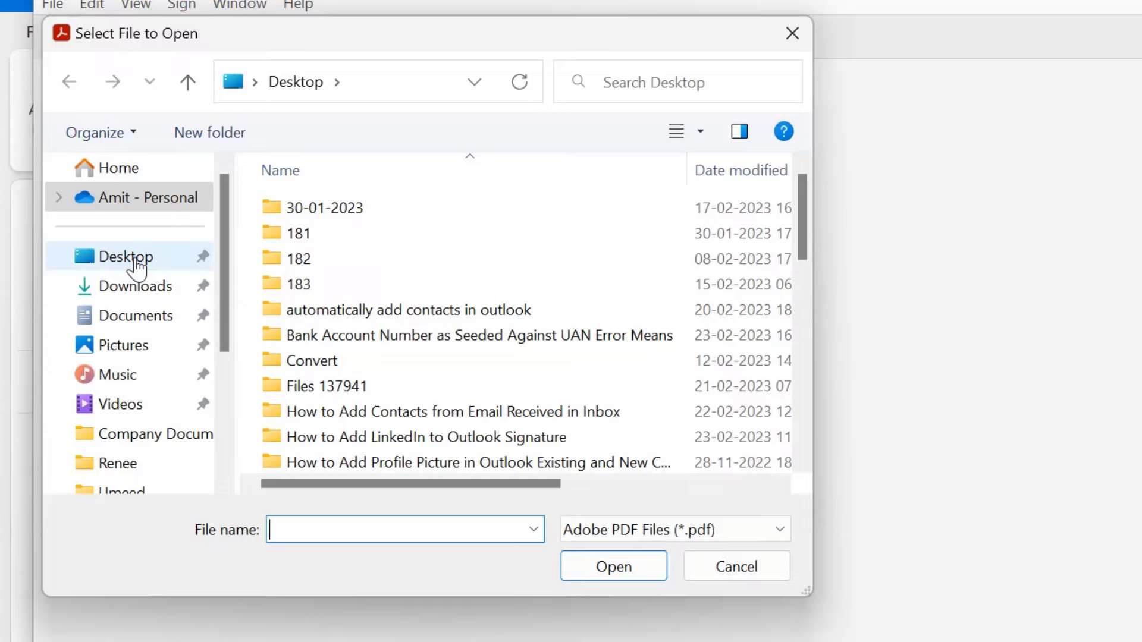
Choose Renee.pdf from the Desktop as the document to embed.
{"action": "left_click", "coordinate": [125, 257]}
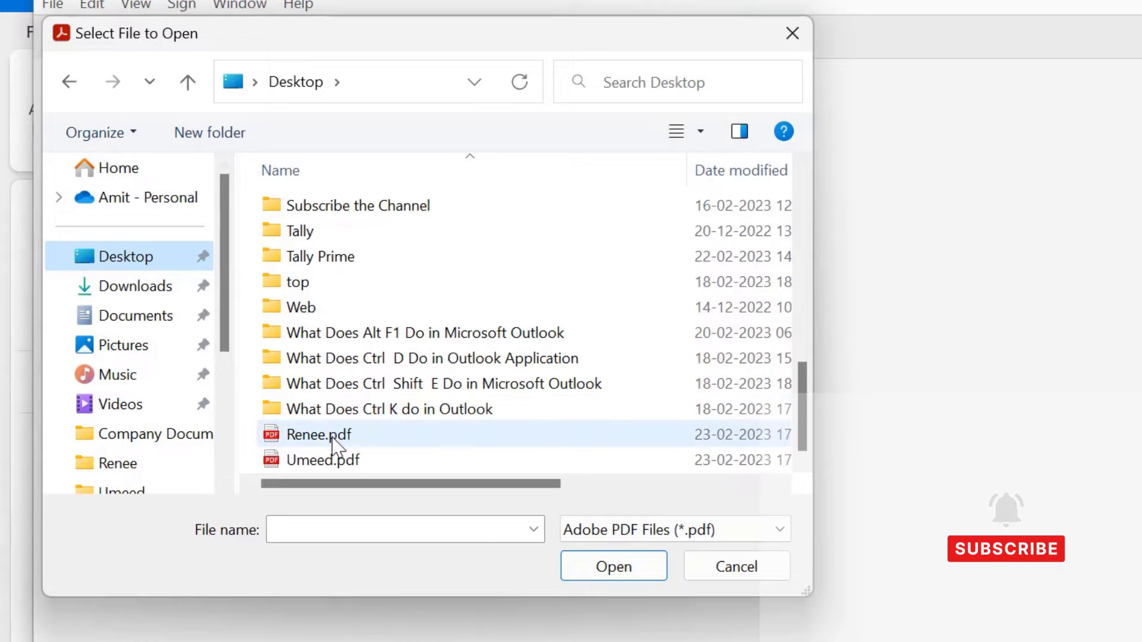
{"action": "left_click", "coordinate": [319, 434]}
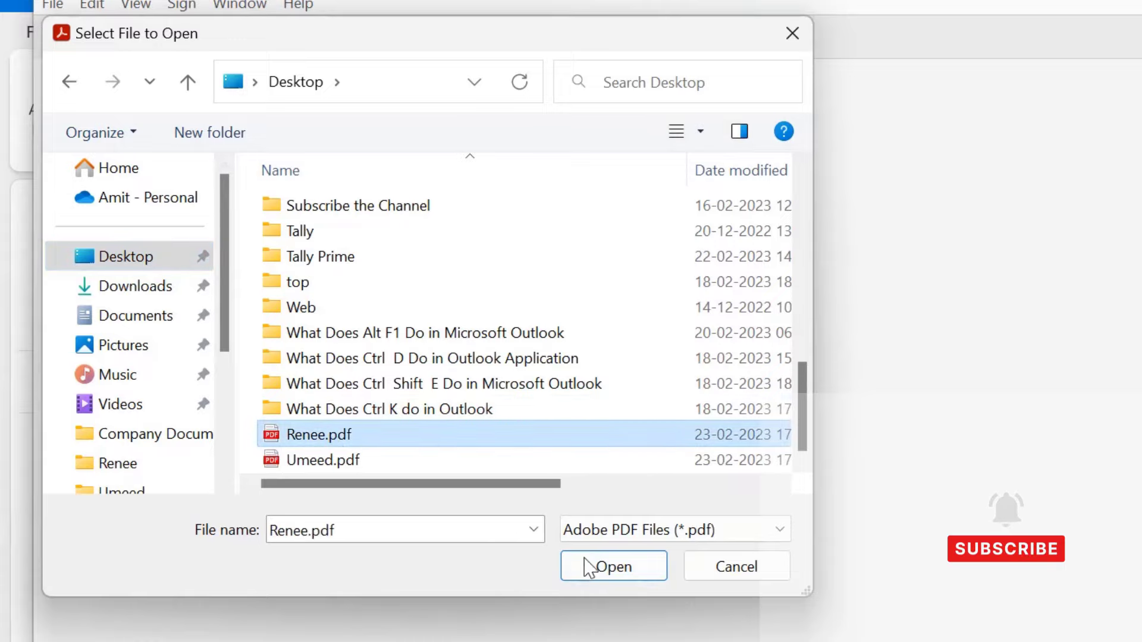
{"action": "left_click", "coordinate": [613, 567]}
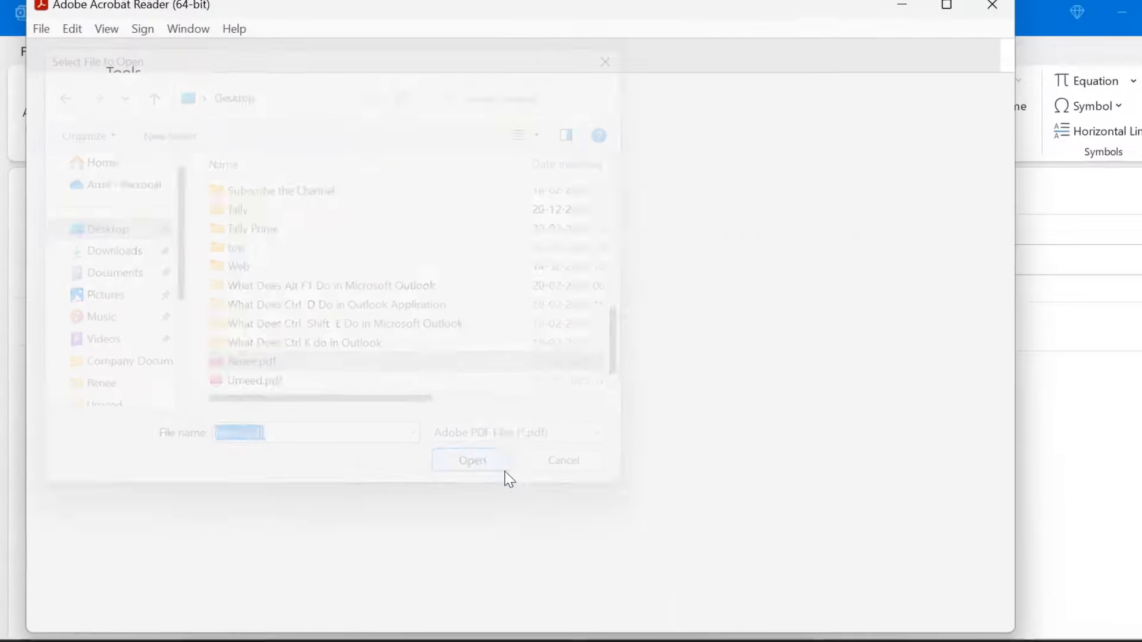
Let the Renee.pdf vendor registration form load in Acrobat Reader for embedding.
{"action": "left_click", "coordinate": [471, 461]}
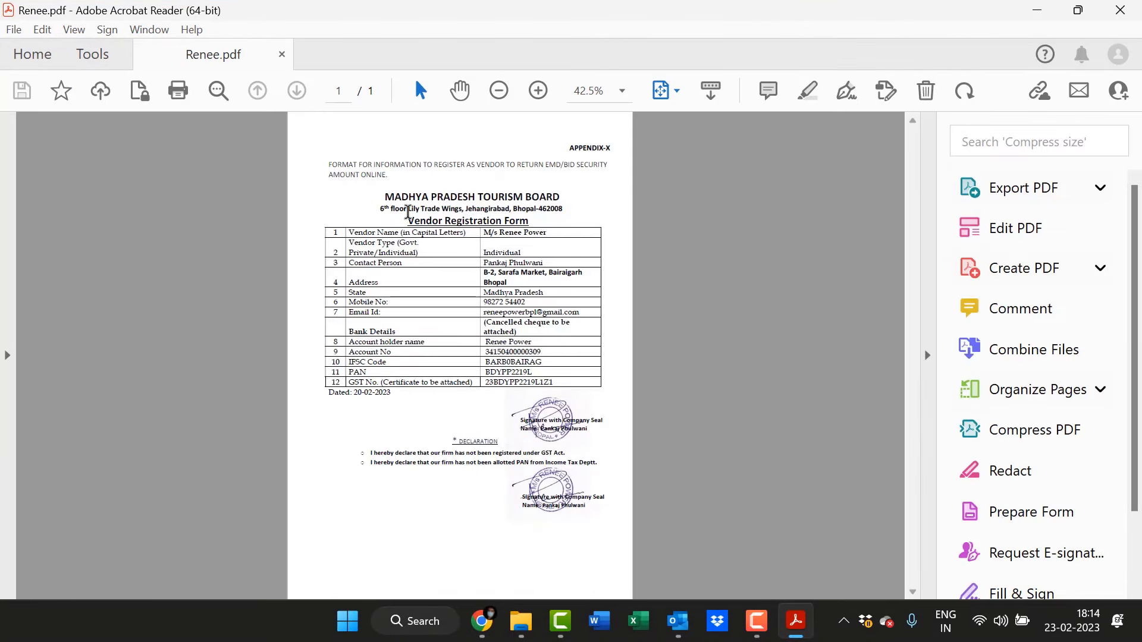
{"action": "mouse_move", "coordinate": [449, 291]}
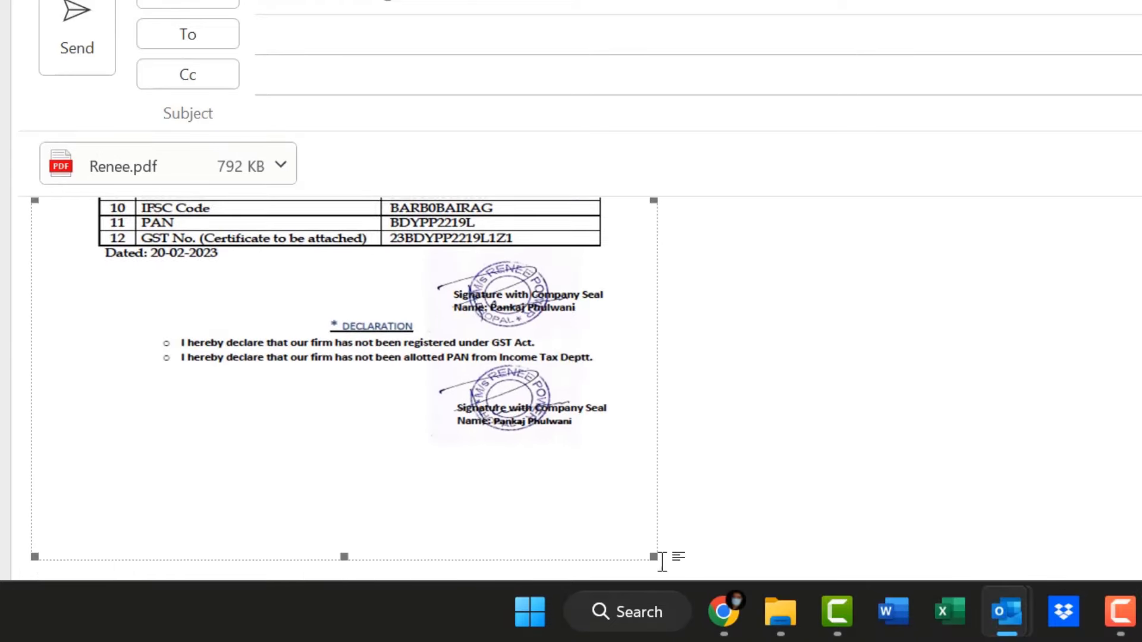
Make the embedded Renee.pdf form slightly narrower by its corner handle and review the body.
{"action": "left_click_drag", "start_coordinate": [653, 557], "coordinate": [598, 502]}
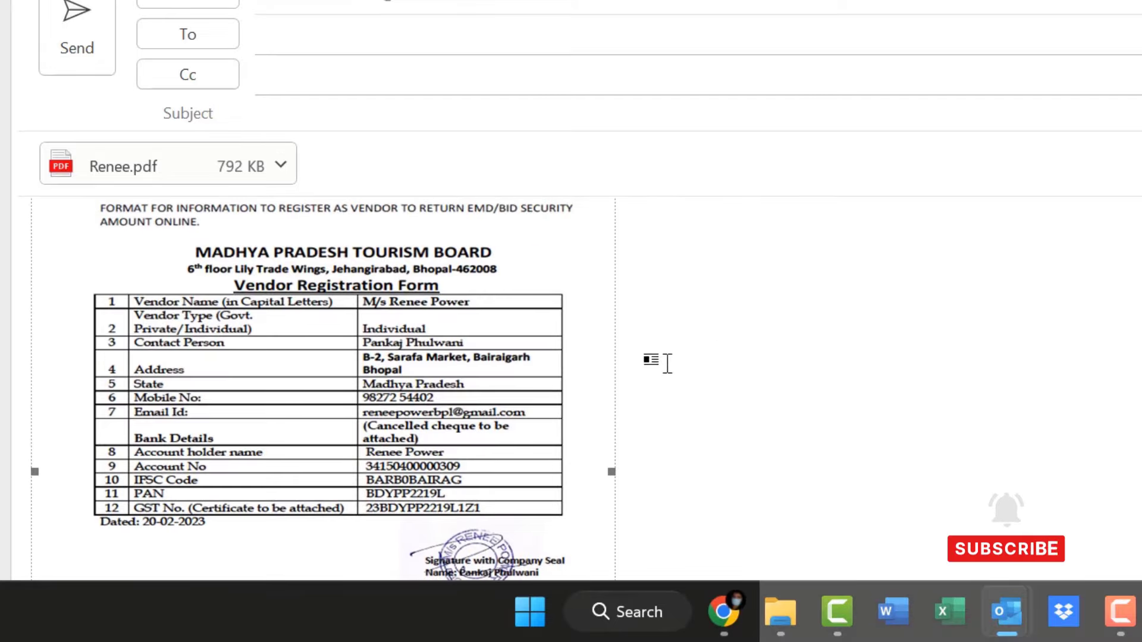
{"action": "scroll", "scroll_direction": "down", "scroll_amount": 3}
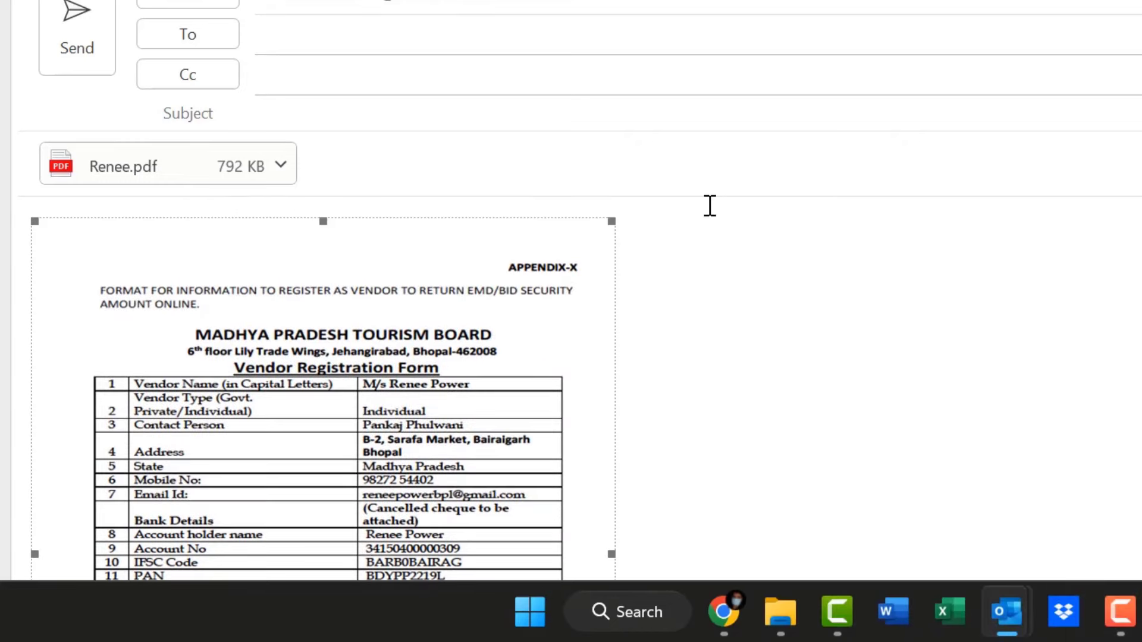
{"action": "scroll", "scroll_direction": "down", "scroll_amount": 3}
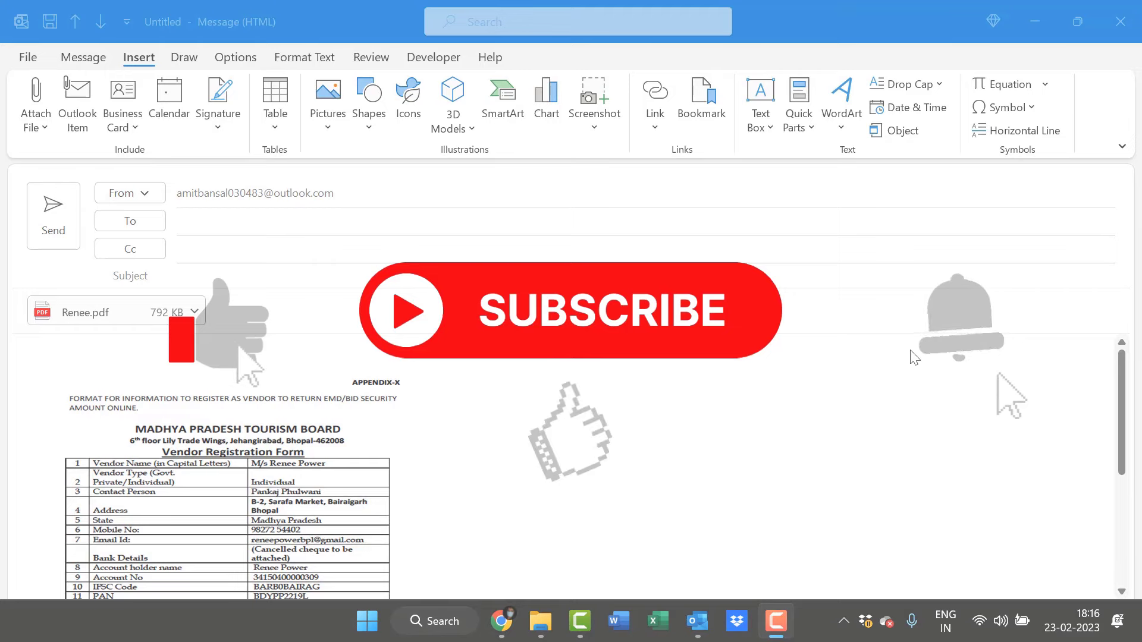
{"action": "mouse_move", "coordinate": [1034, 422]}
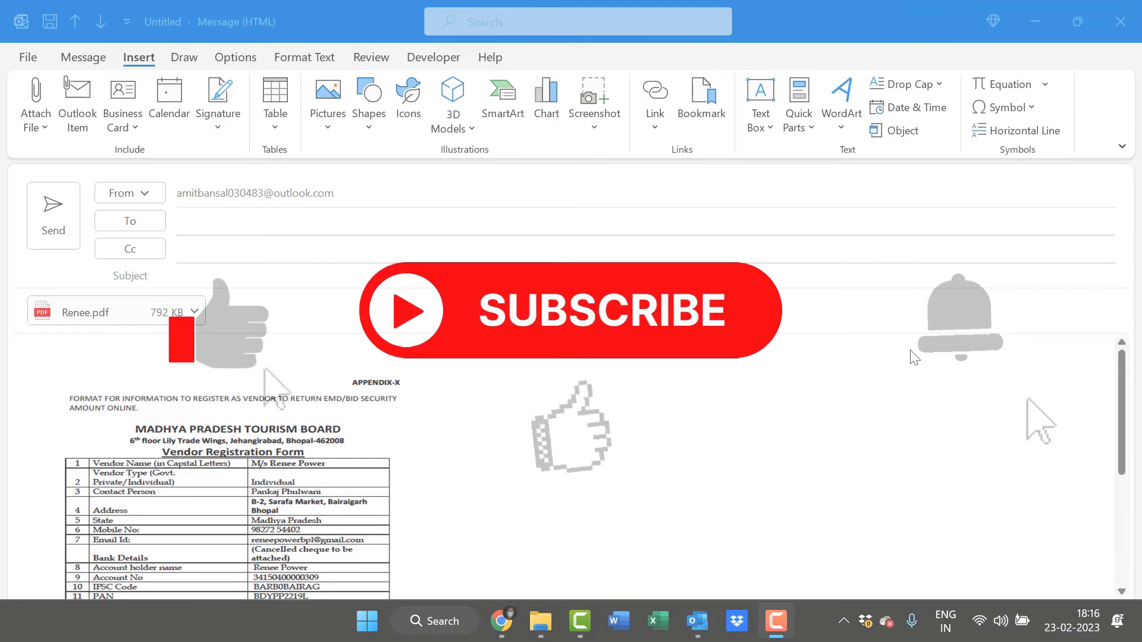